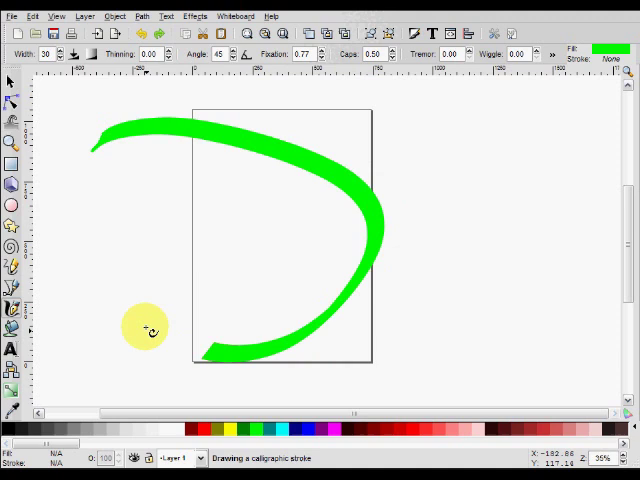
# Step: Draw a sweeping green calligraphic curve and extend it into a loop across the page
pyautogui.moveTo(144, 330); pyautogui.dragTo(460, 150)
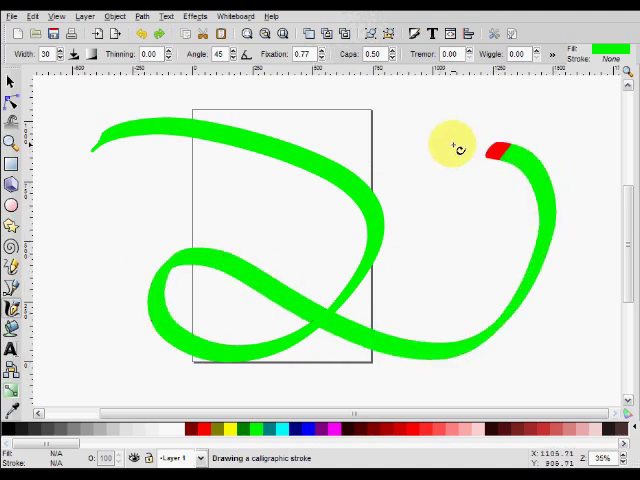
pyautogui.moveTo(456, 148); pyautogui.dragTo(164, 308)
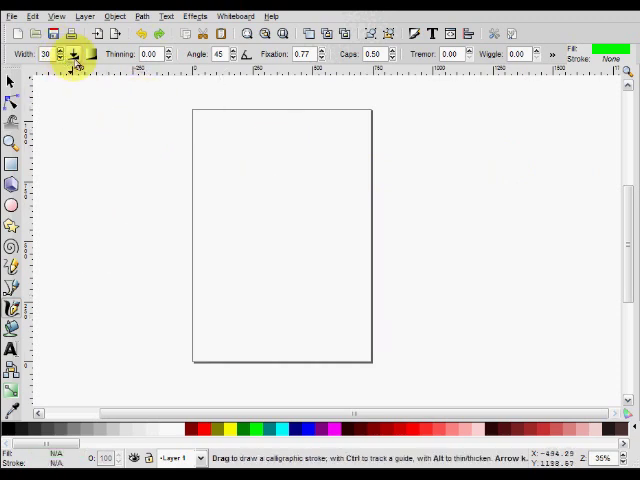
pyautogui.moveTo(74, 54)
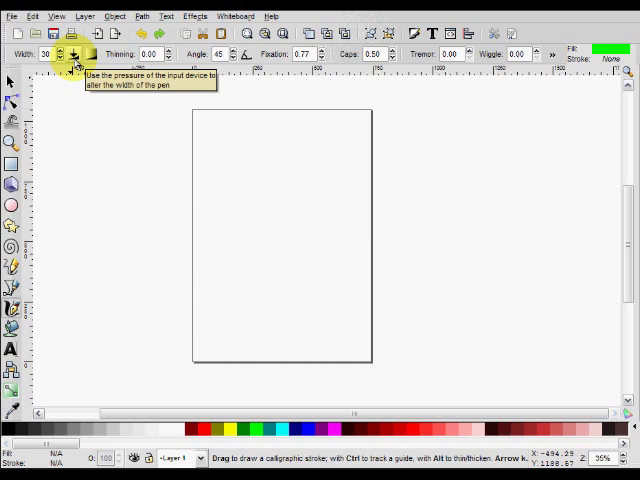
pyautogui.moveTo(76, 96)
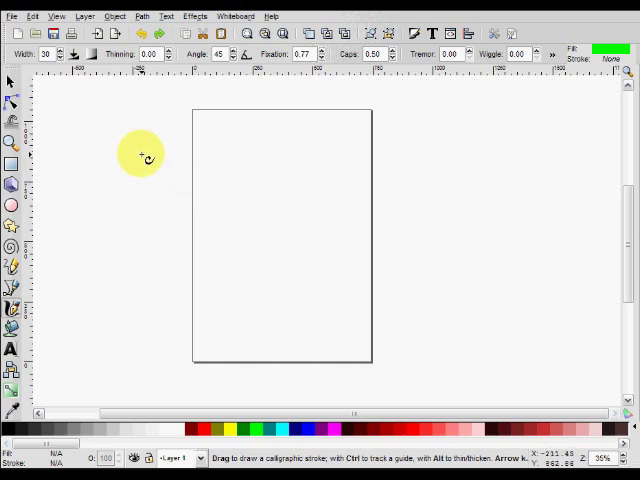
pyautogui.moveTo(72, 54)
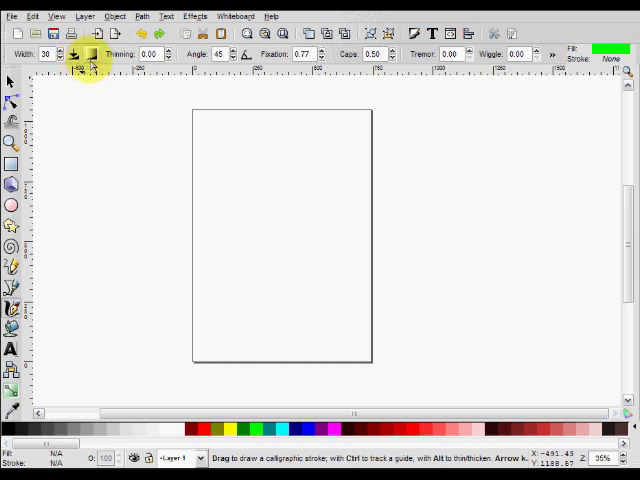
pyautogui.moveTo(90, 54)
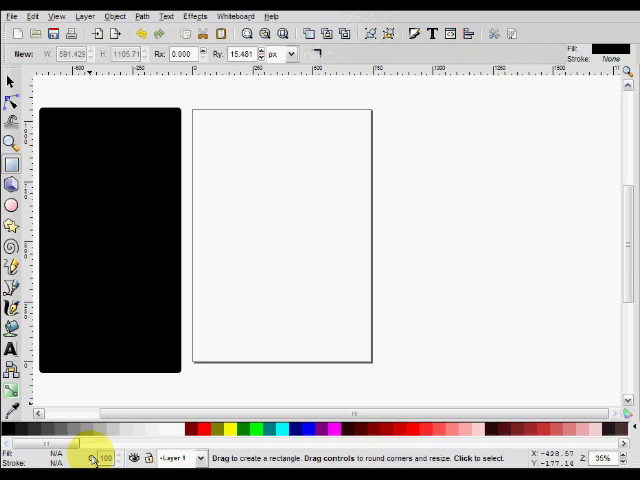
# Step: Draw a tall black rectangle to the left of the page
pyautogui.moveTo(200, 120); pyautogui.dragTo(376, 370)
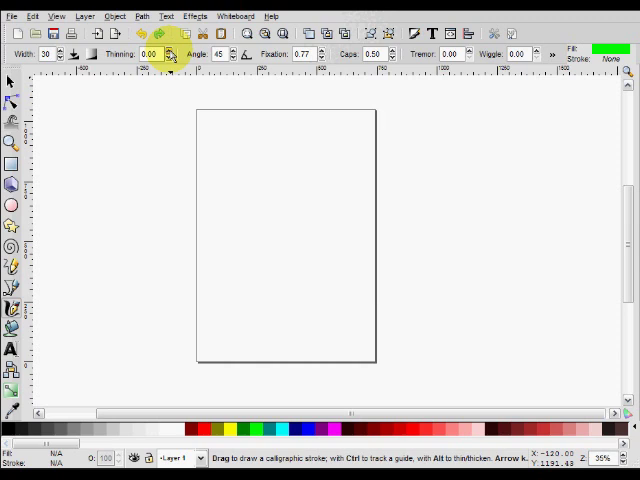
pyautogui.moveTo(10, 290)
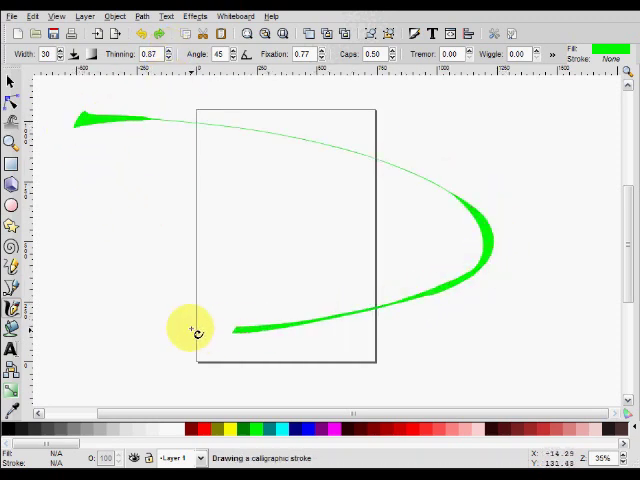
# Step: Draw a looping stroke with Thinning 0.87 that tapers with speed, then remove it
pyautogui.moveTo(196, 330); pyautogui.dragTo(430, 320)
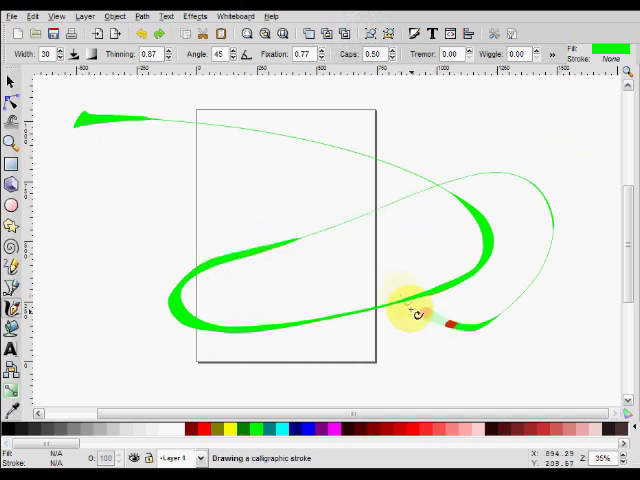
pyautogui.press('ctrl+z')
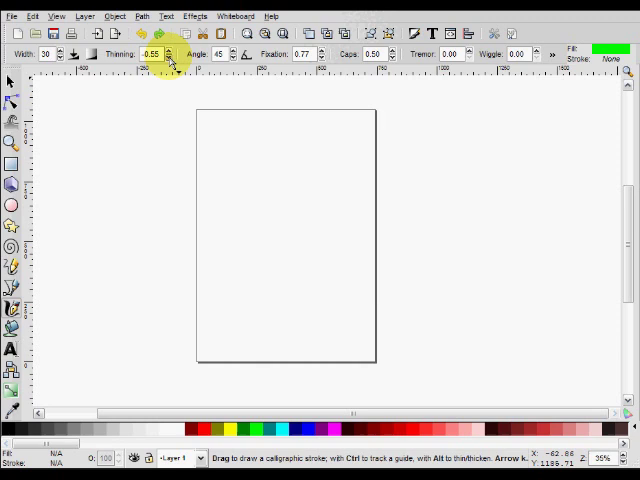
# Step: Draw a broad stroke across the page with Thinning -0.81
pyautogui.moveTo(64, 132); pyautogui.dragTo(524, 168)
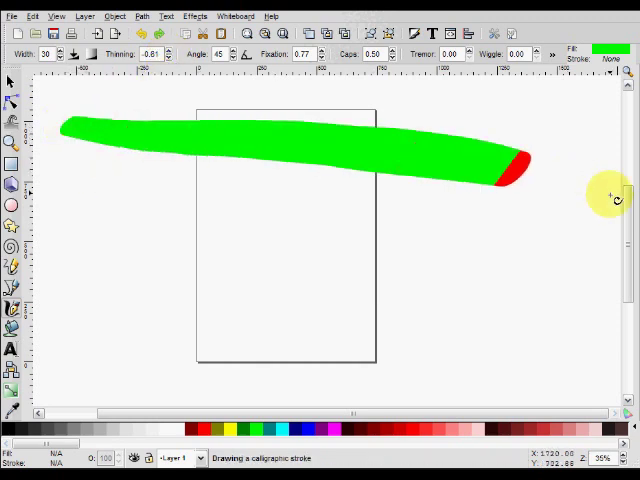
pyautogui.moveTo(610, 196); pyautogui.dragTo(116, 264)
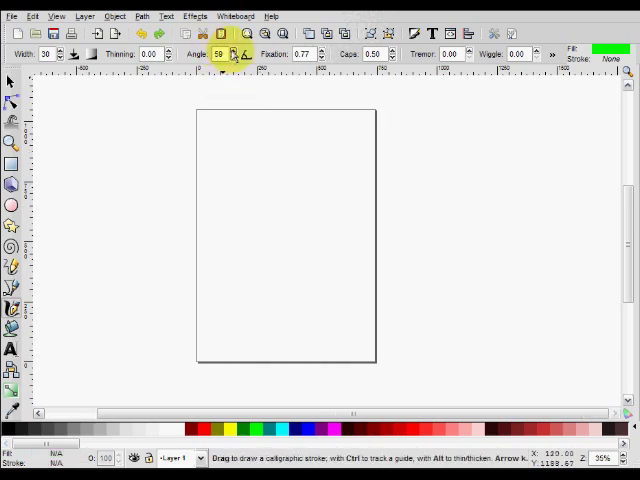
# Step: Adjust the calligraphy pen Angle value twice on the toolbar
pyautogui.moveTo(210, 168); pyautogui.dragTo(310, 176)
pyautogui.write('90')
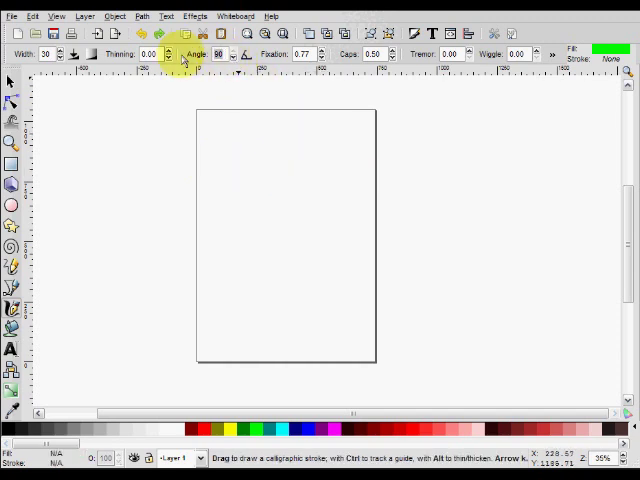
pyautogui.moveTo(284, 164); pyautogui.dragTo(278, 232)
pyautogui.write('45')
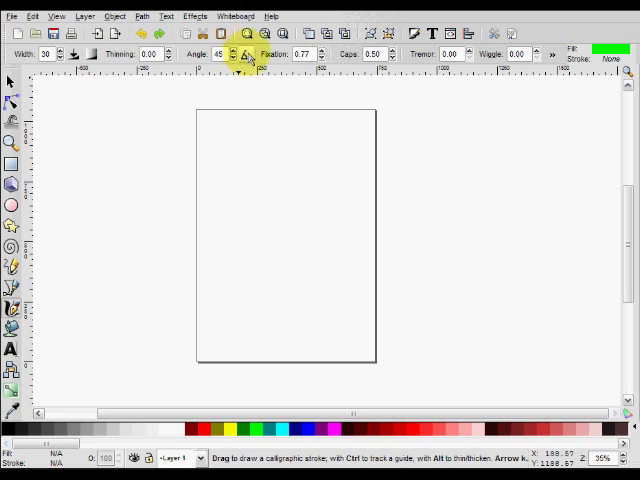
pyautogui.moveTo(248, 56)
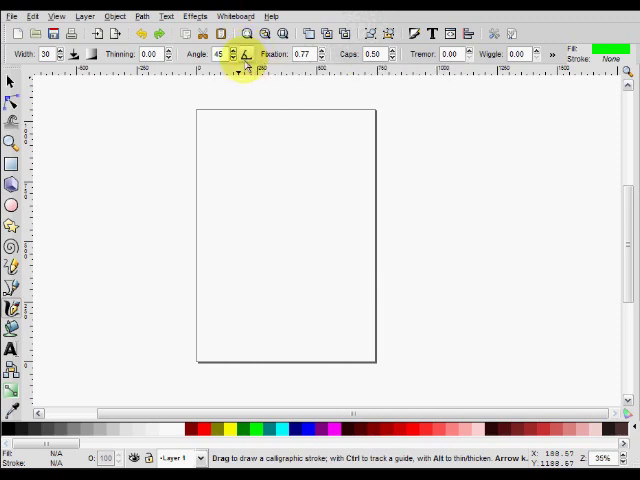
pyautogui.moveTo(240, 76)
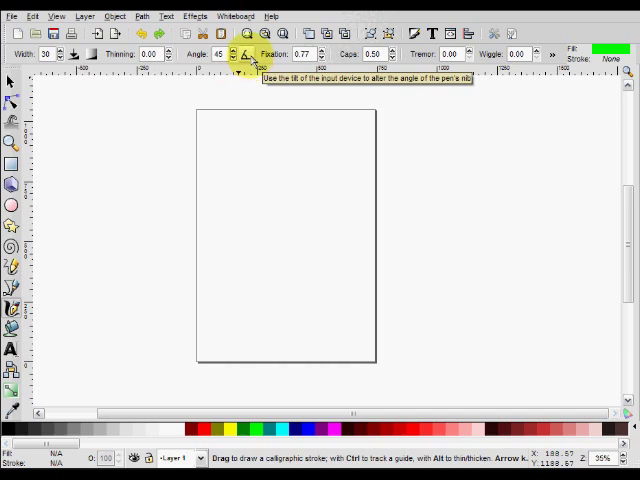
pyautogui.moveTo(300, 54)
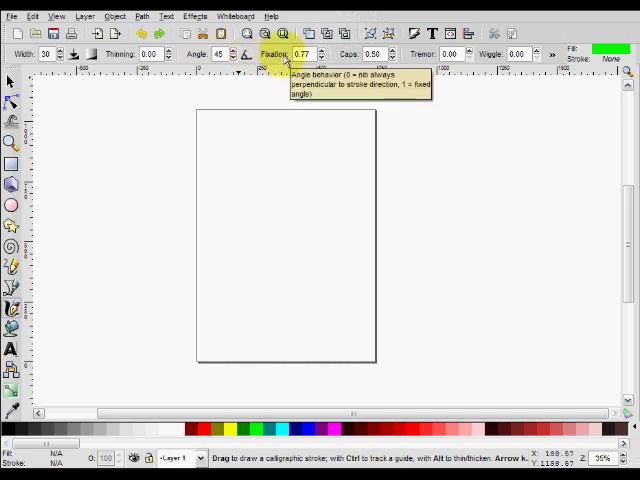
pyautogui.moveTo(184, 142)
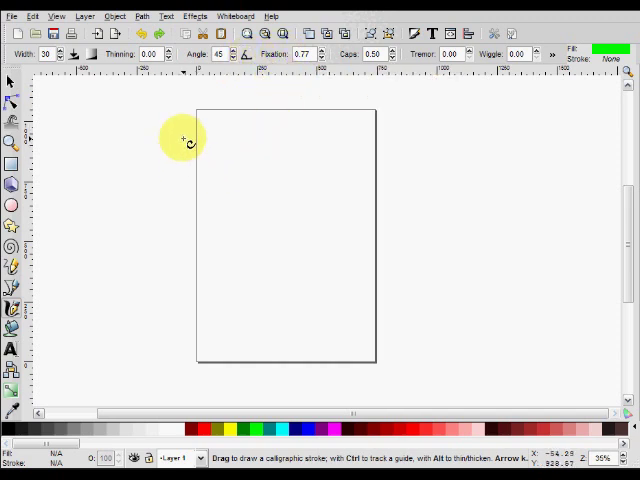
# Step: Draw a broad green curve down and back across the page, then undo it
pyautogui.moveTo(188, 142); pyautogui.dragTo(268, 268)
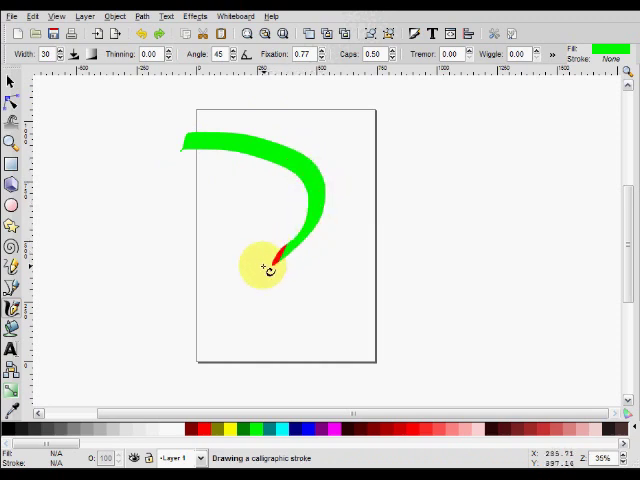
pyautogui.moveTo(264, 268); pyautogui.dragTo(108, 188)
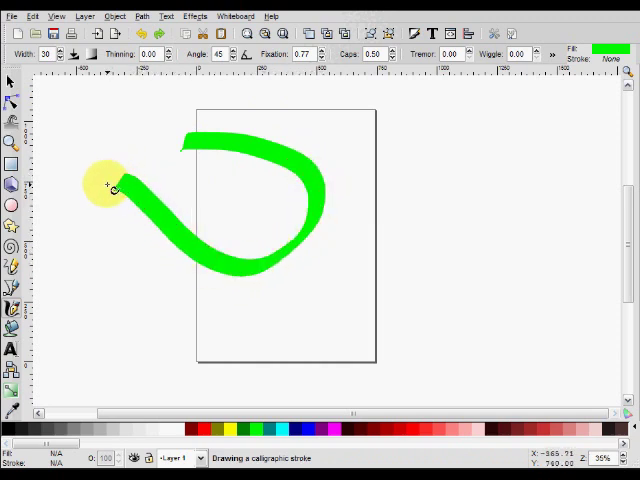
pyautogui.moveTo(108, 188); pyautogui.dragTo(152, 278)
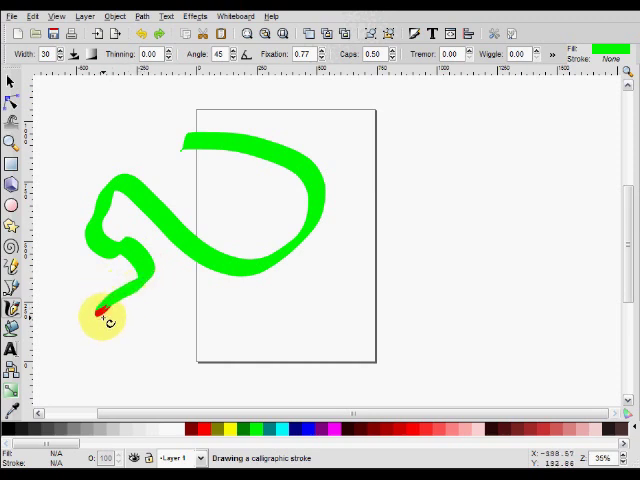
pyautogui.press('ctrl+z')
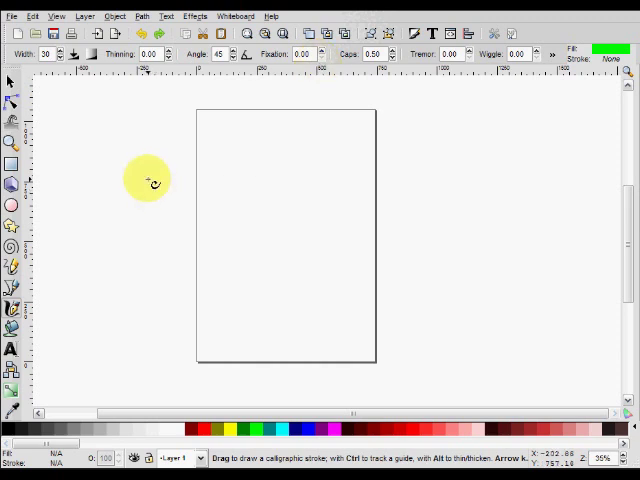
# Step: Draw a short green stroke and another looping stroke over the page
pyautogui.moveTo(148, 178); pyautogui.dragTo(228, 258)
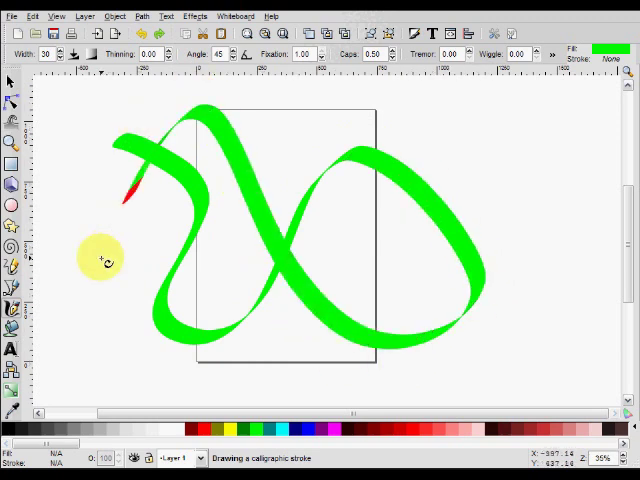
pyautogui.moveTo(104, 260); pyautogui.dragTo(452, 140)
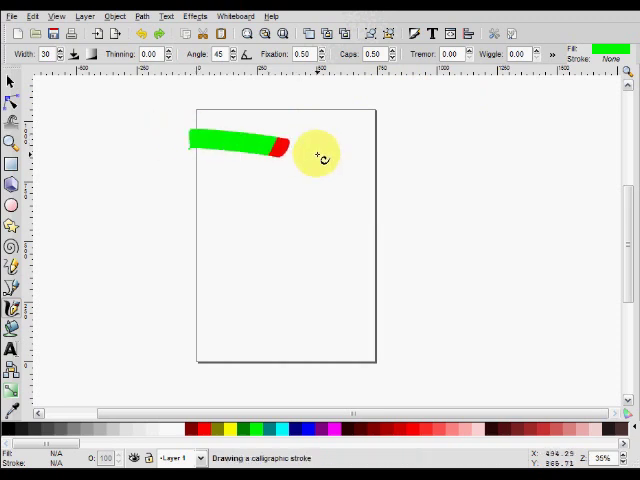
# Step: Draw a short test stroke, then increase the Caps rounding value
pyautogui.moveTo(318, 156); pyautogui.dragTo(160, 240)
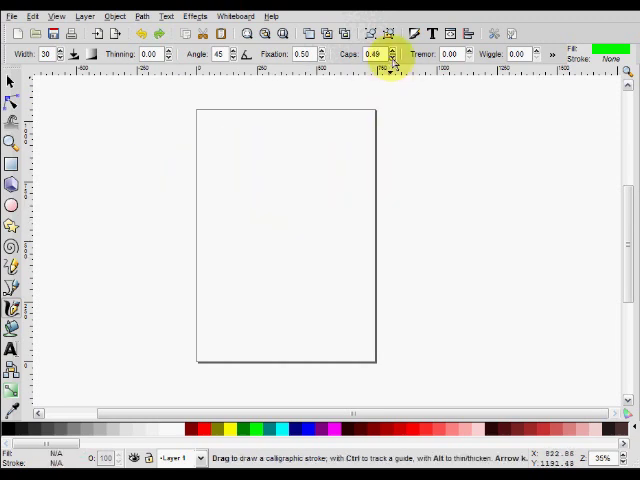
pyautogui.moveTo(128, 138); pyautogui.dragTo(368, 196)
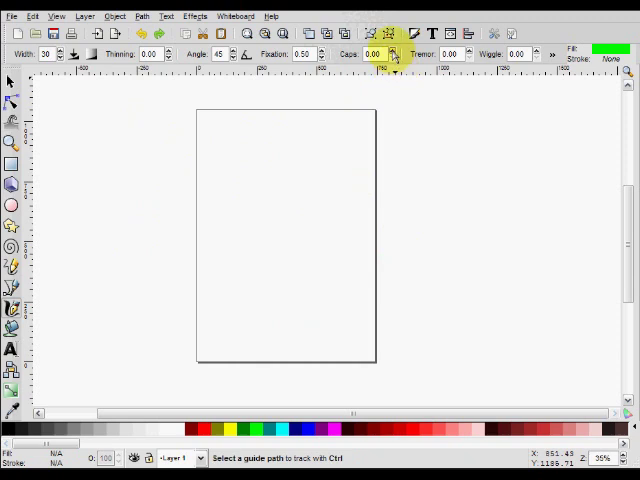
pyautogui.click(392, 50)
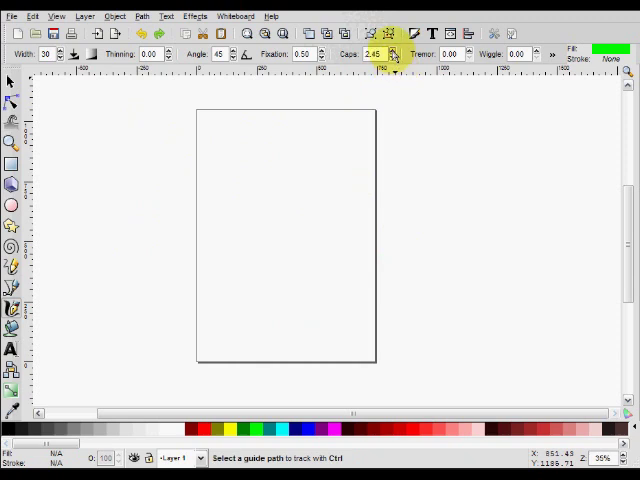
pyautogui.click(392, 50)
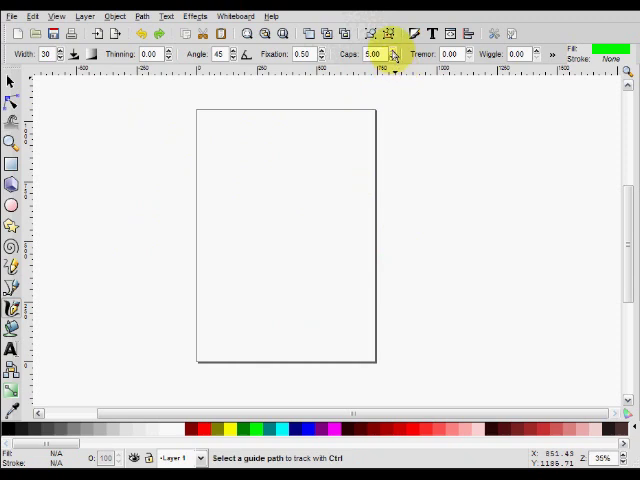
# Step: Draw a long looping stroke with rounded ends, then clear it
pyautogui.moveTo(70, 144); pyautogui.dragTo(440, 304)
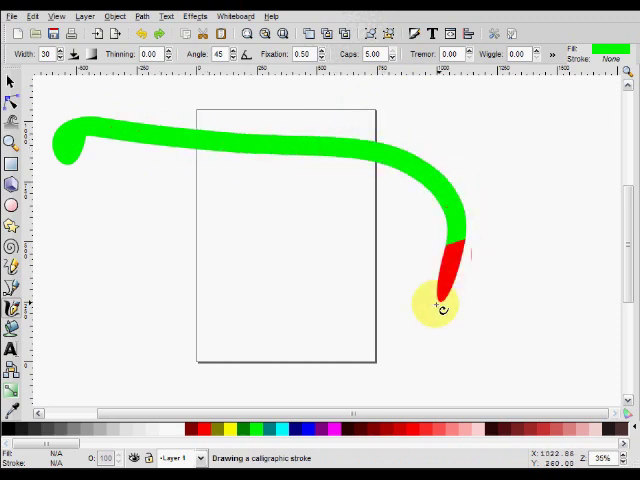
pyautogui.moveTo(440, 304); pyautogui.dragTo(250, 330)
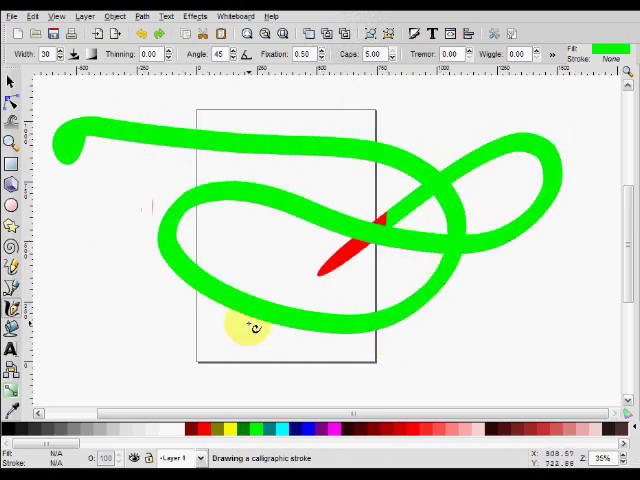
pyautogui.press('ctrl+z')
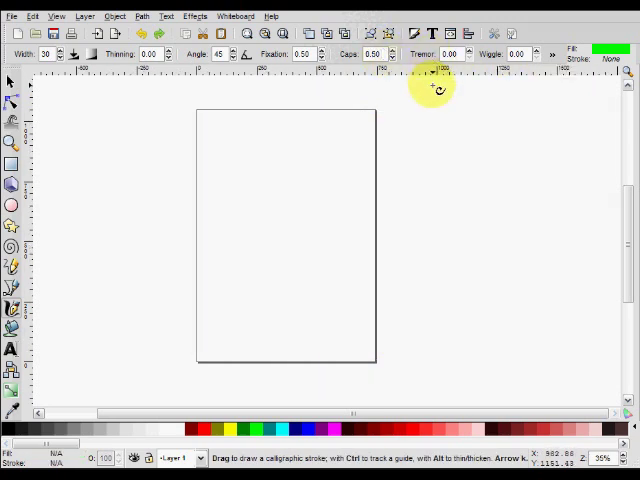
pyautogui.moveTo(432, 104)
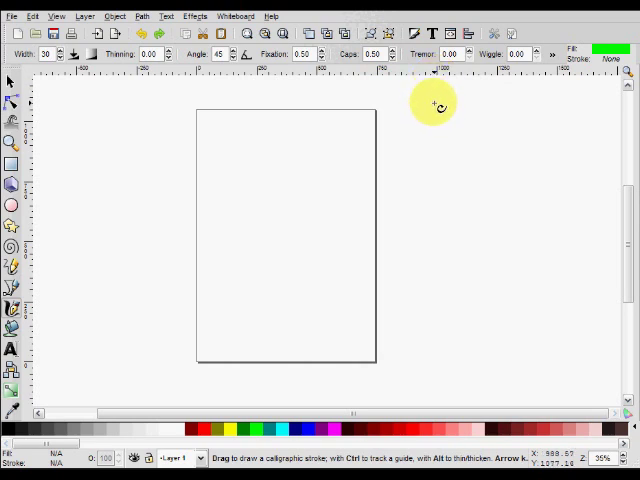
pyautogui.moveTo(198, 194)
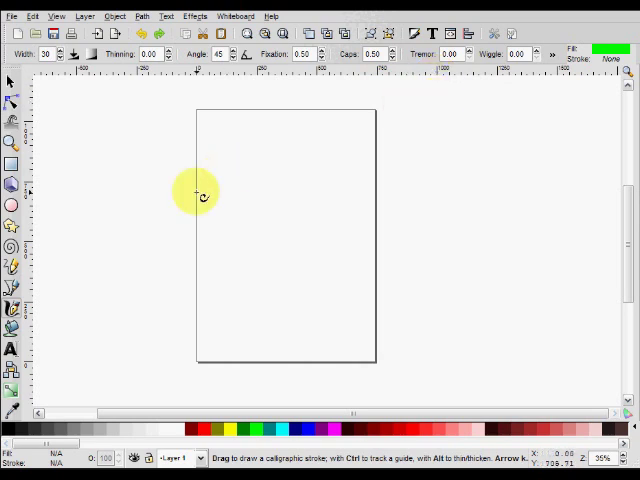
pyautogui.moveTo(200, 192); pyautogui.dragTo(372, 288)
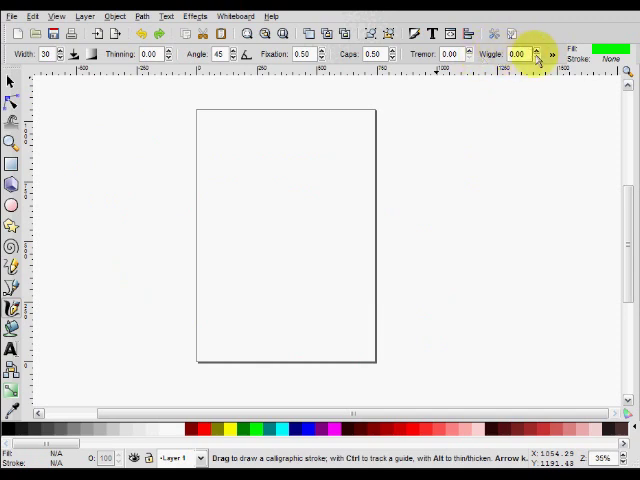
pyautogui.click(536, 50)
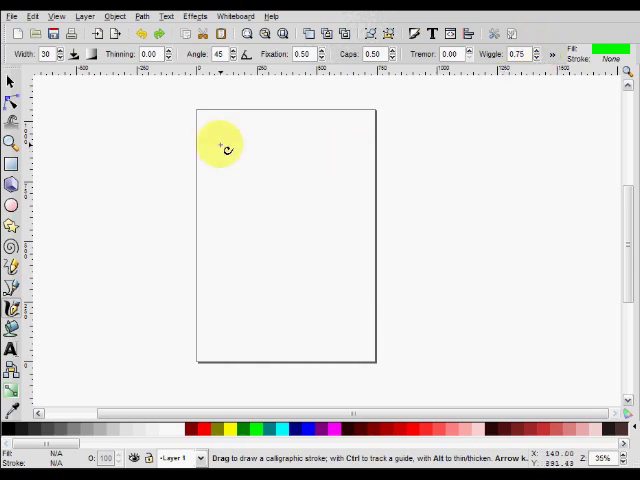
pyautogui.moveTo(224, 144); pyautogui.dragTo(510, 84)
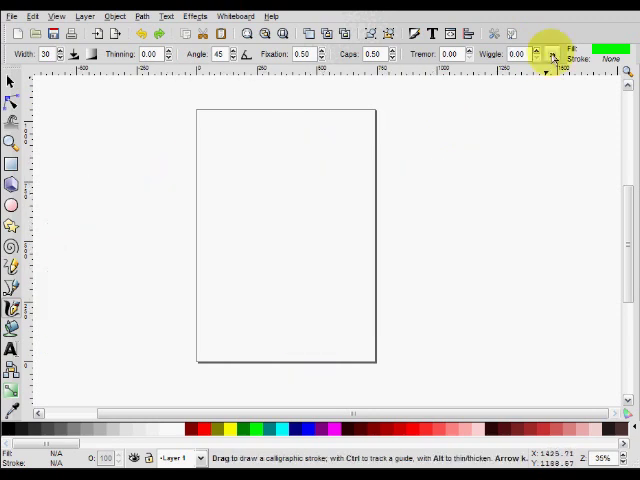
# Step: Adjust the Wiggle setting and draw a wavy green test stroke across the page
pyautogui.click(552, 54)
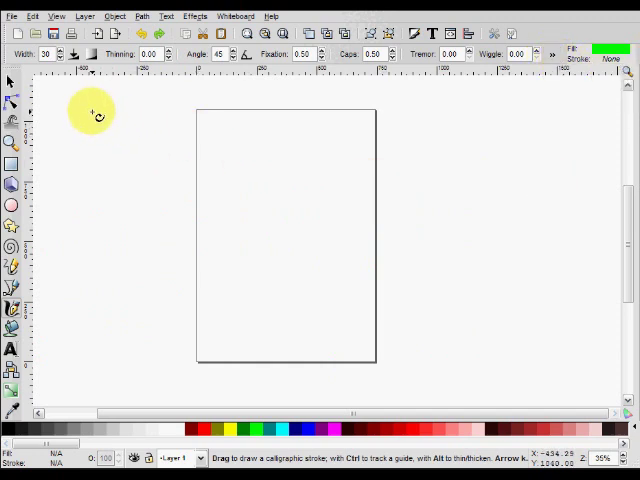
pyautogui.moveTo(96, 116); pyautogui.dragTo(160, 290)
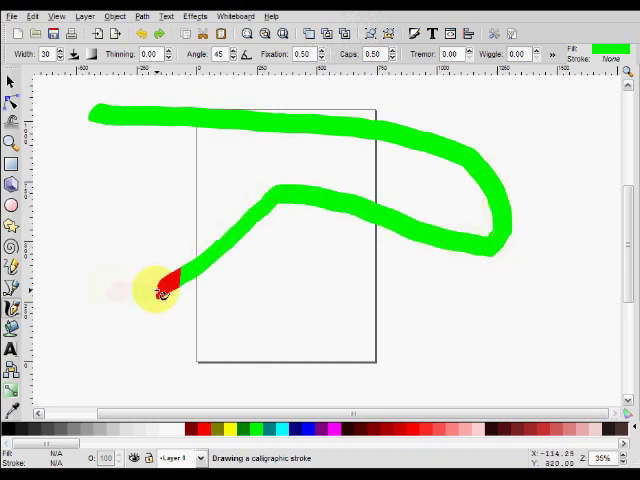
pyautogui.moveTo(160, 290); pyautogui.dragTo(544, 136)
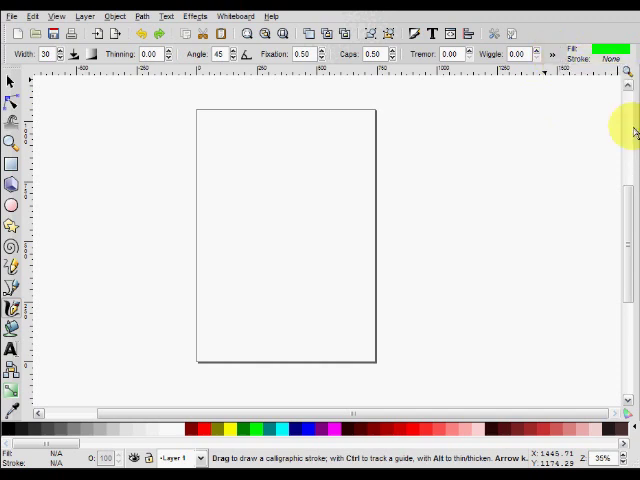
# Step: Draw a thick green stroke sweeping across the page into a loop
pyautogui.moveTo(64, 164); pyautogui.dragTo(436, 176)
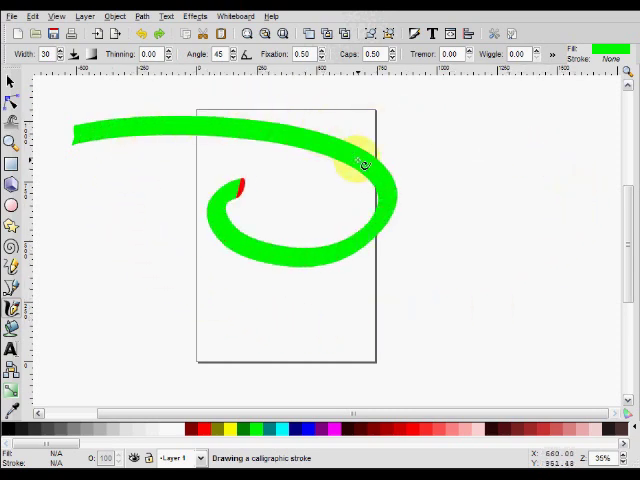
pyautogui.moveTo(360, 160); pyautogui.dragTo(576, 264)
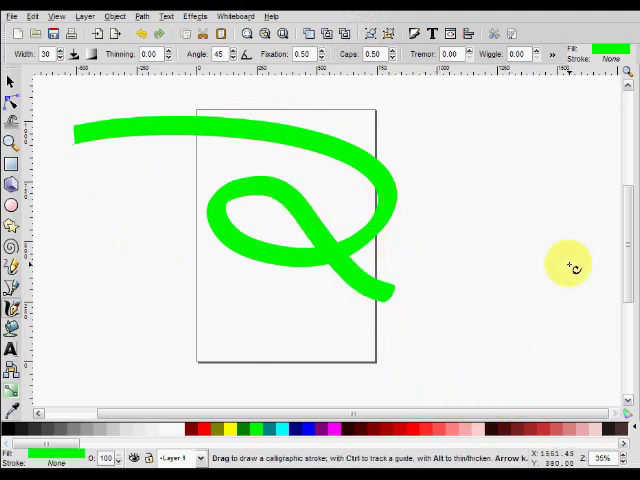